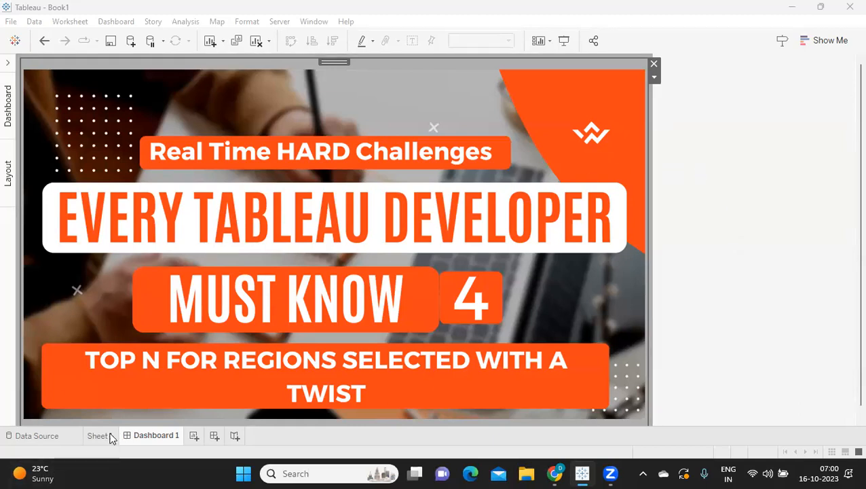
Step: Switch from Dashboard 1 to Sheet 1, which shows the ranked top 10 states
{"action": "left_click", "coordinate": [99, 435]}
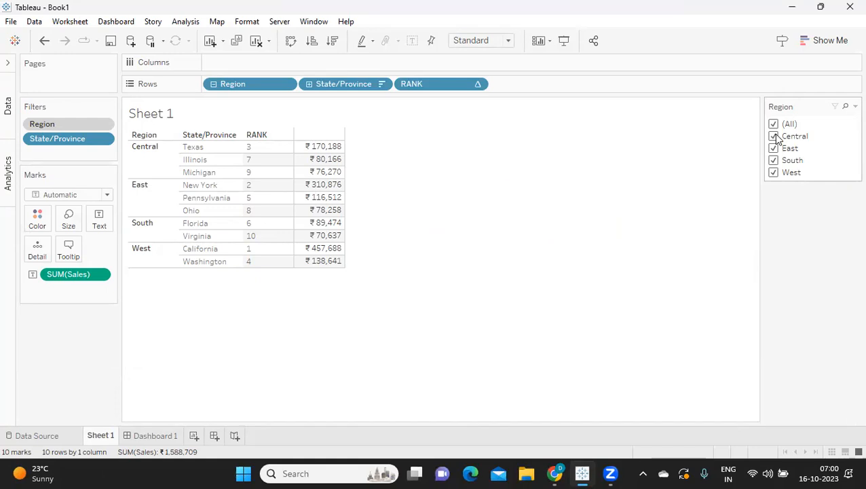
{"action": "left_click", "coordinate": [774, 136]}
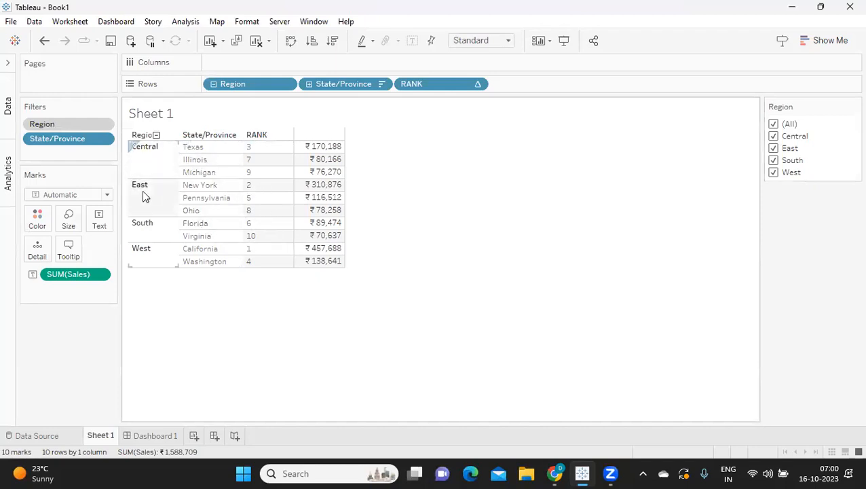
{"action": "mouse_move", "coordinate": [157, 178]}
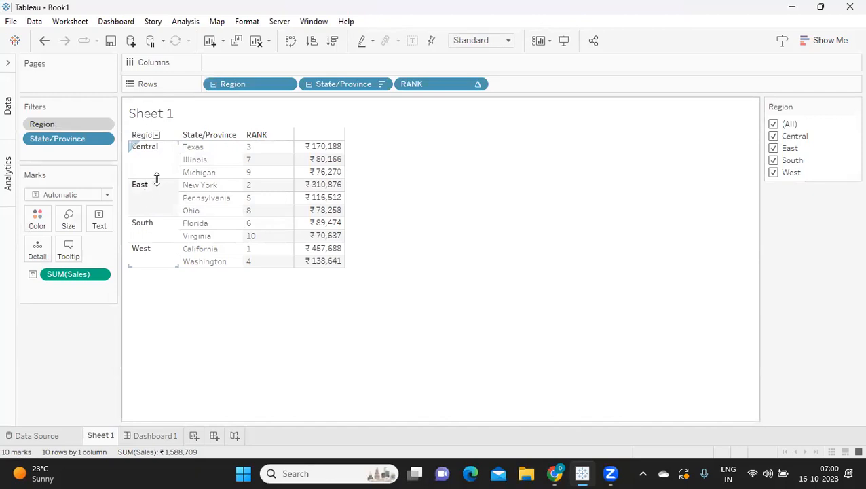
{"action": "mouse_move", "coordinate": [171, 175]}
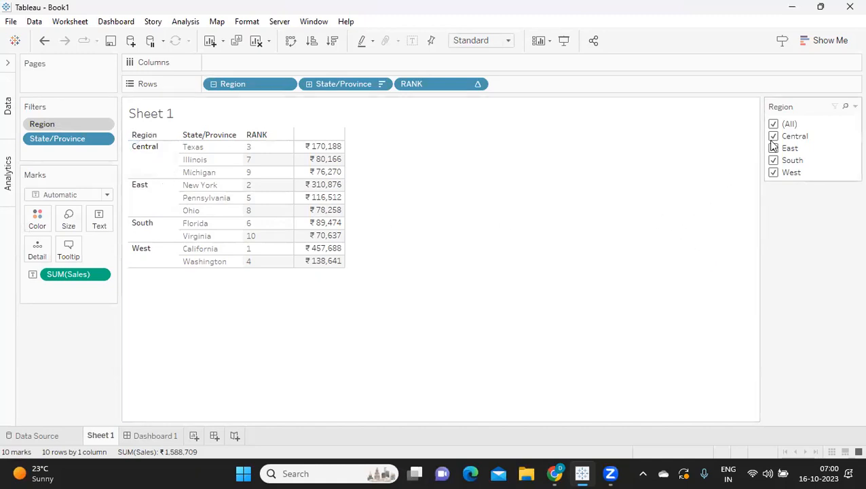
{"action": "left_click", "coordinate": [773, 124]}
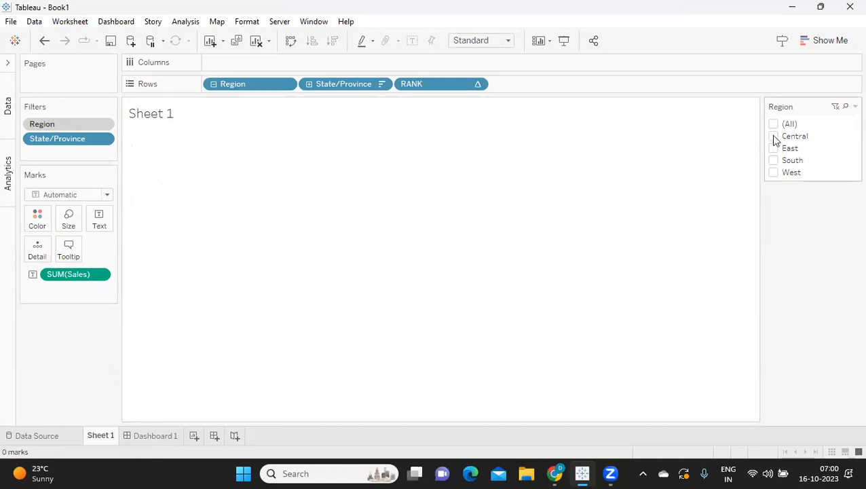
{"action": "left_click", "coordinate": [774, 136]}
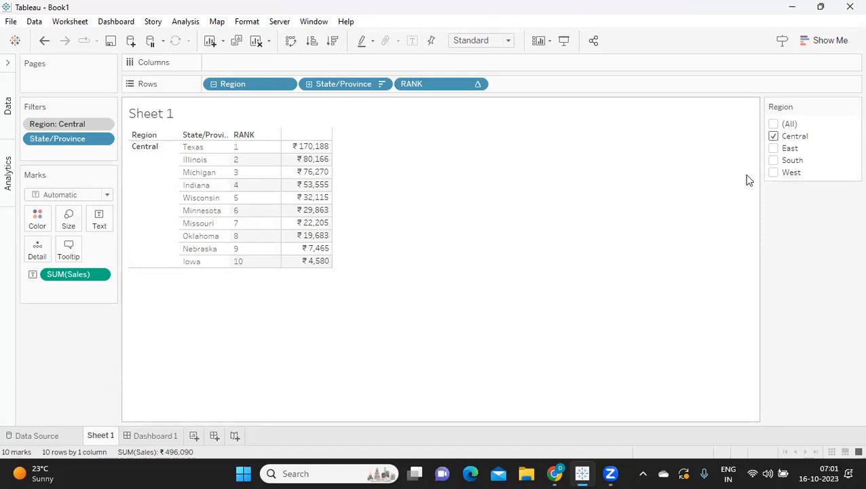
{"action": "left_click", "coordinate": [773, 148]}
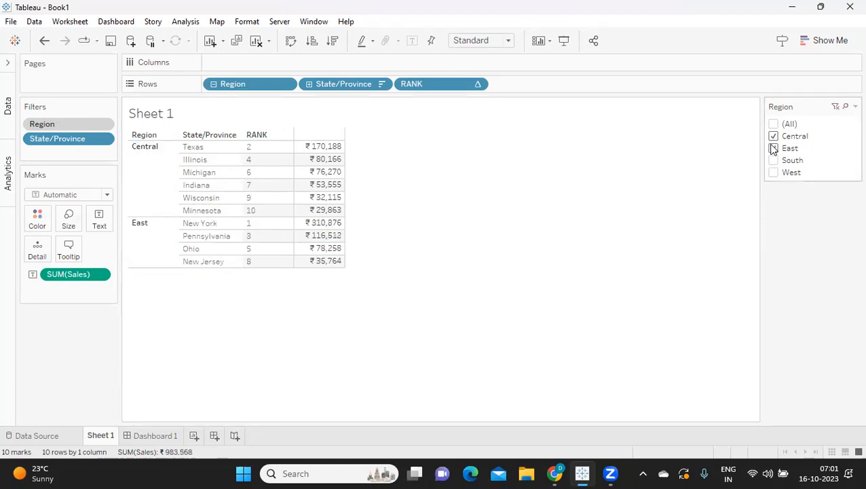
{"action": "left_click", "coordinate": [773, 148]}
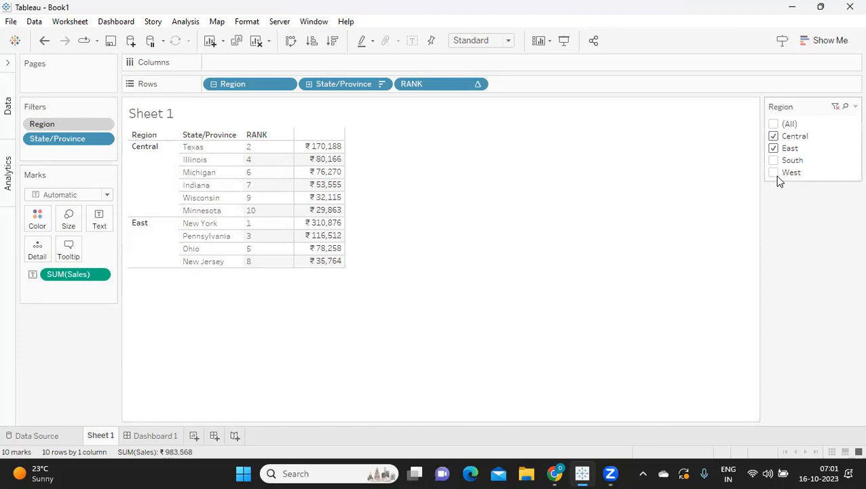
{"action": "left_click", "coordinate": [774, 160]}
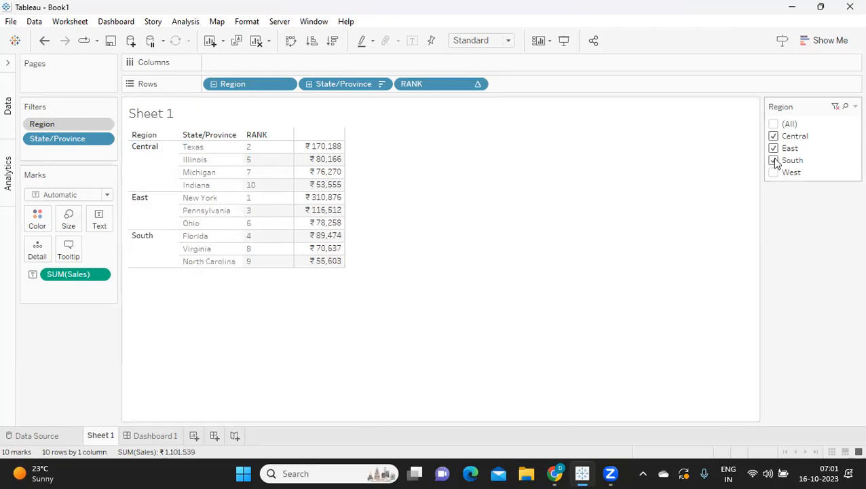
{"action": "left_click", "coordinate": [773, 172]}
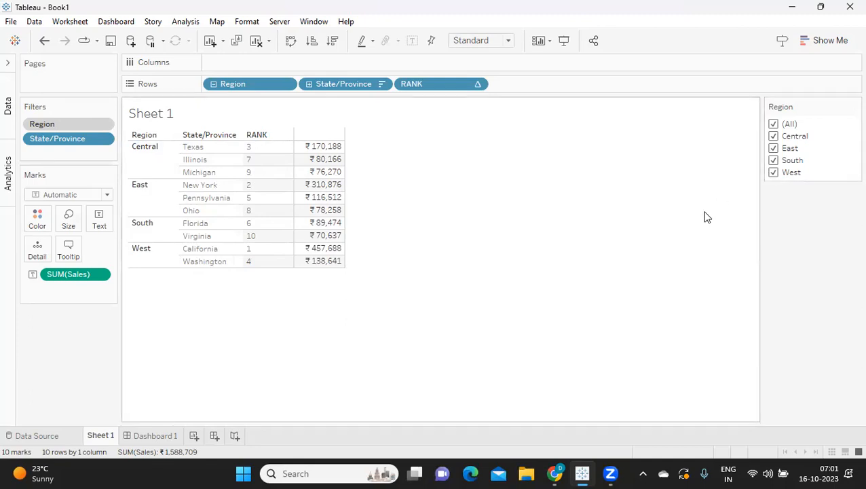
{"action": "mouse_move", "coordinate": [709, 212]}
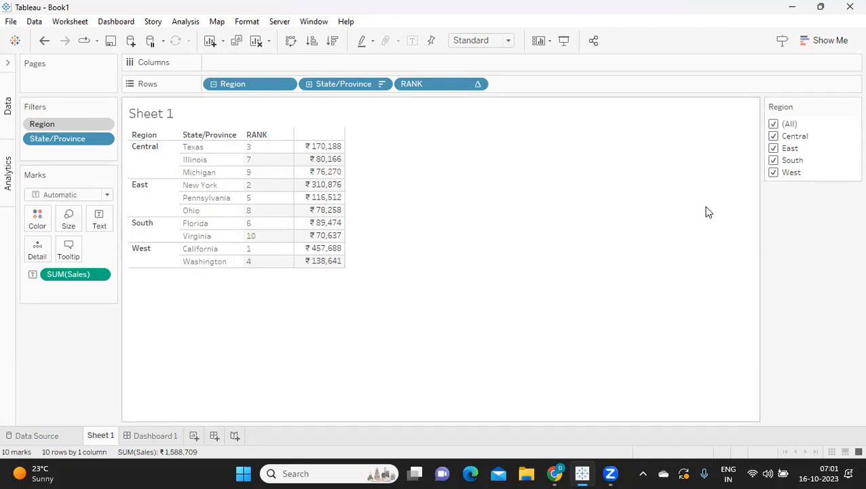
{"action": "mouse_move", "coordinate": [739, 203]}
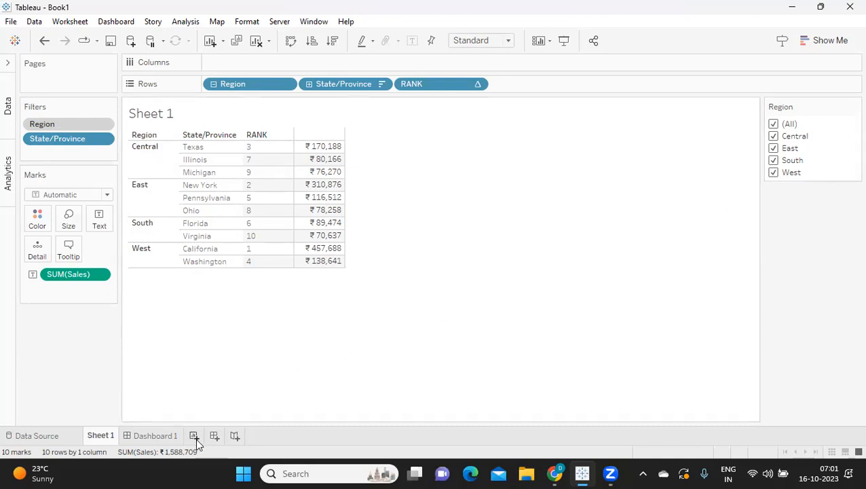
Step: On a new worksheet, put Region and State/Province on Rows, with Sales totals beside each state
{"action": "left_click", "coordinate": [194, 435]}
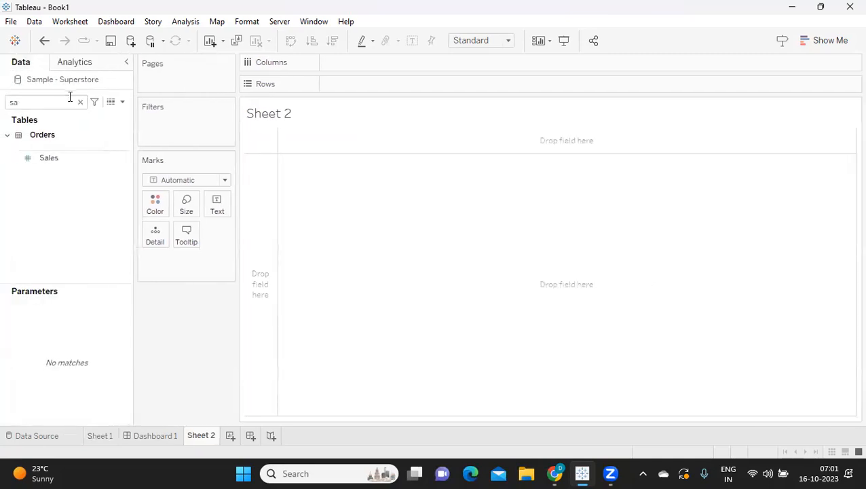
{"action": "left_click", "coordinate": [80, 101]}
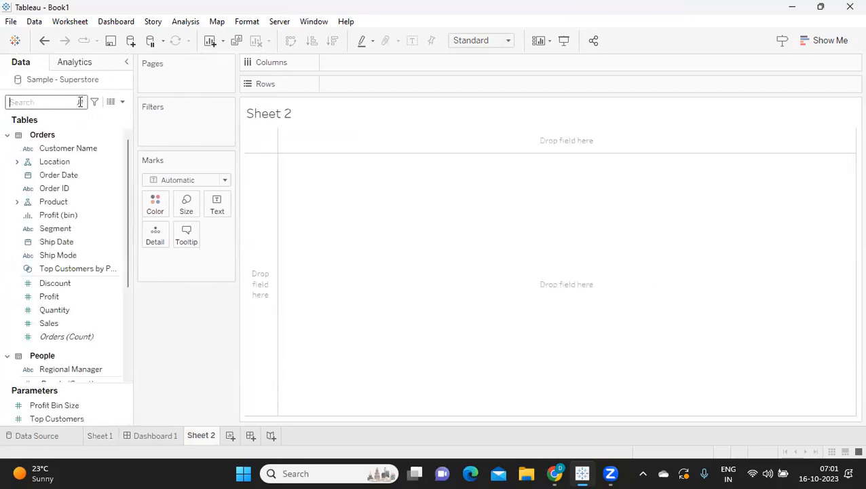
{"action": "type", "text": "ra"}
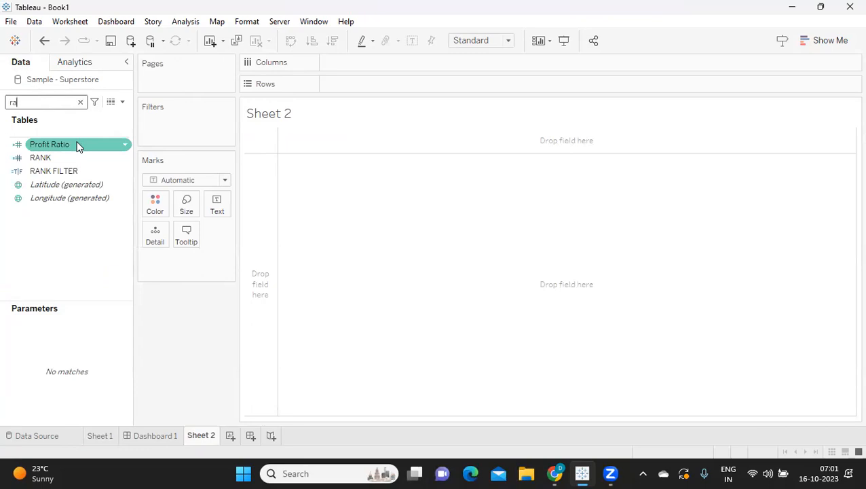
{"action": "type", "text": "reg"}
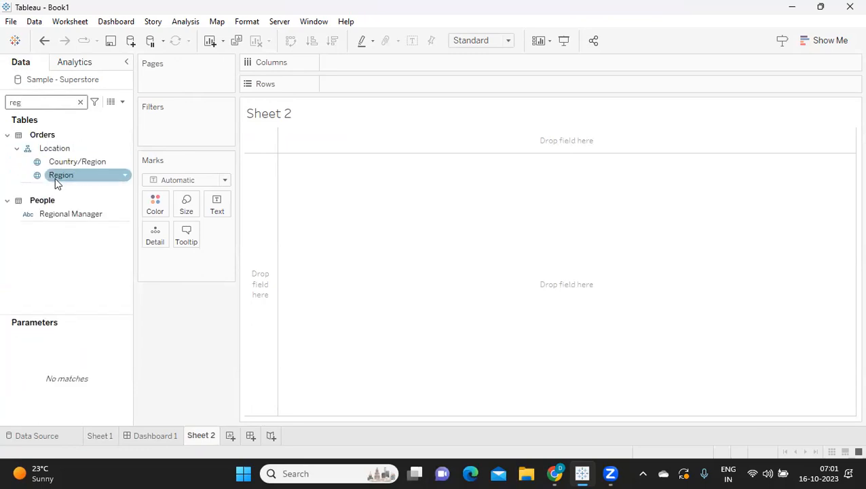
{"action": "left_click_drag", "start_coordinate": [61, 174], "coordinate": [367, 84]}
{"action": "type", "text": "st"}
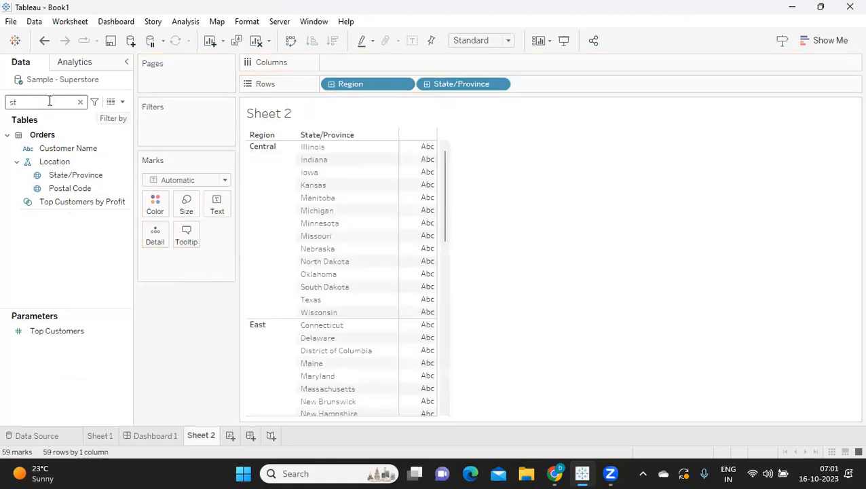
{"action": "type", "text": "sa"}
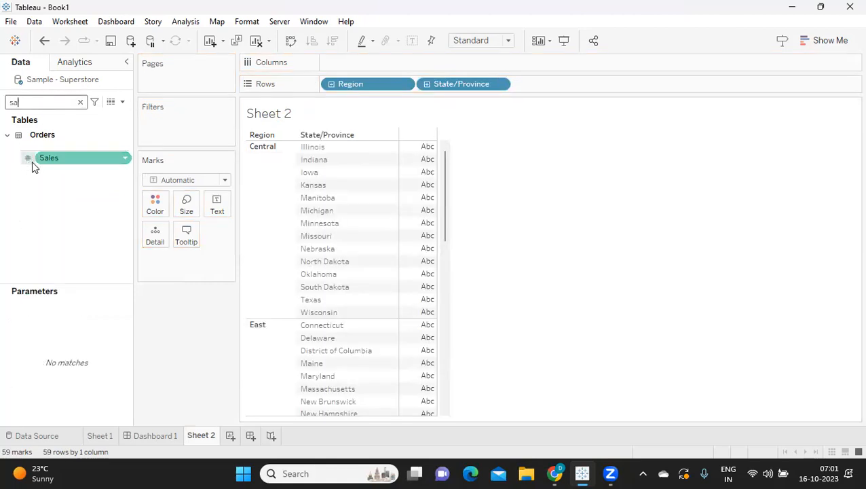
{"action": "left_click_drag", "start_coordinate": [49, 158], "coordinate": [234, 206]}
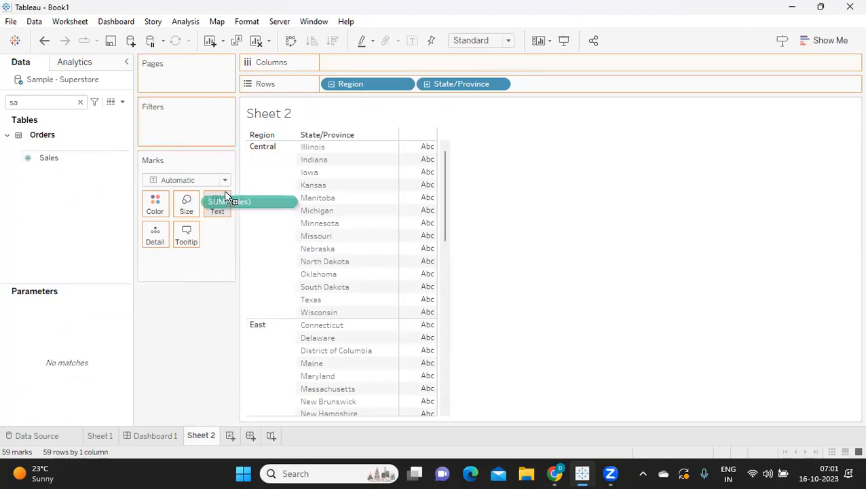
{"action": "left_click_drag", "start_coordinate": [231, 202], "coordinate": [559, 84]}
{"action": "type", "text": "r"}
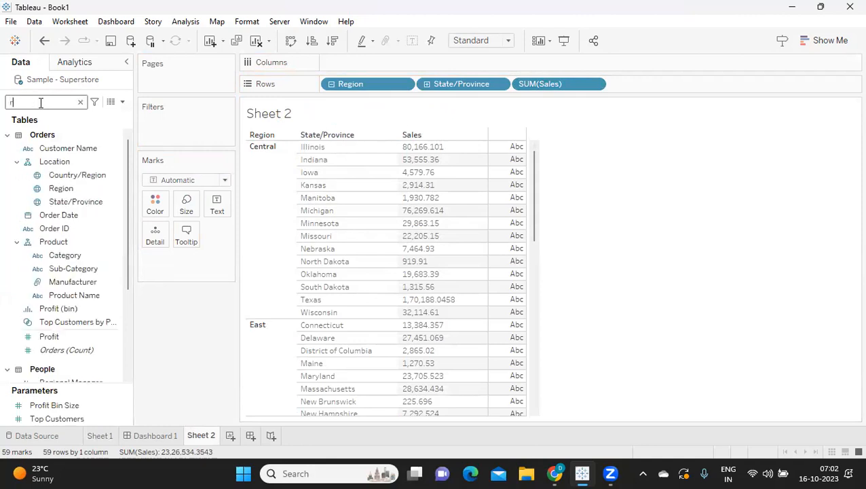
Step: Add a Region filter with Central, East, South and West all kept
{"action": "type", "text": "e"}
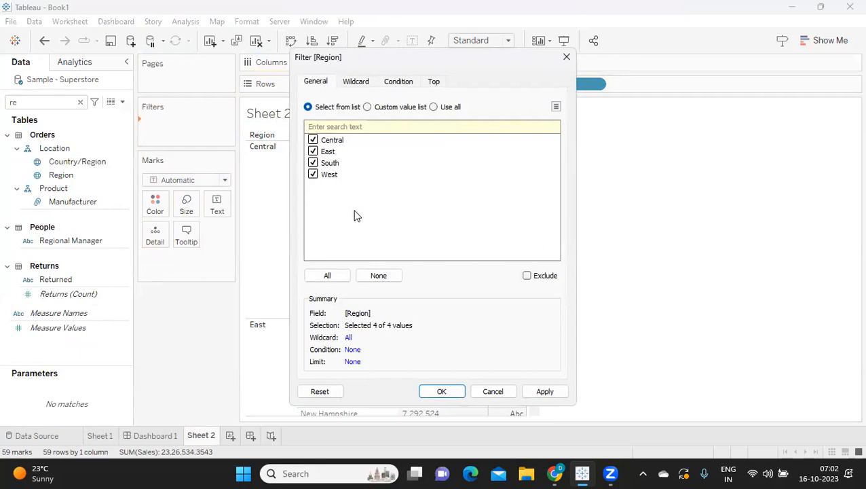
{"action": "left_click", "coordinate": [442, 391]}
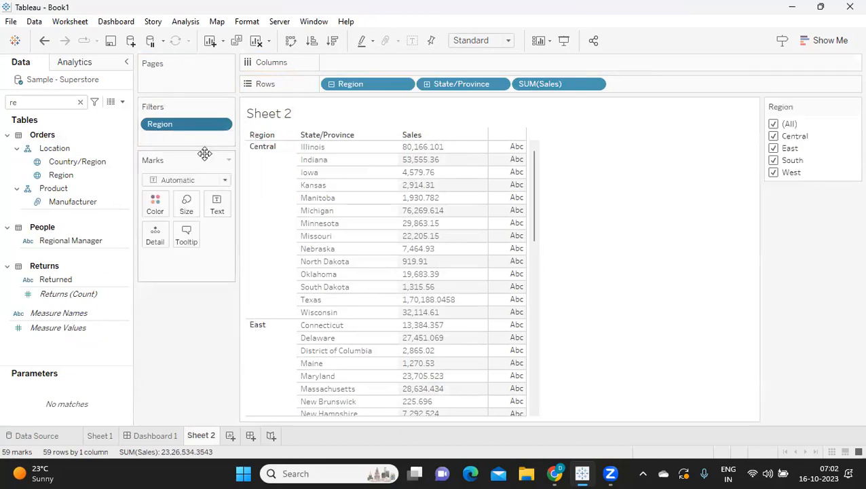
{"action": "mouse_move", "coordinate": [169, 321]}
{"action": "type", "text": "st"}
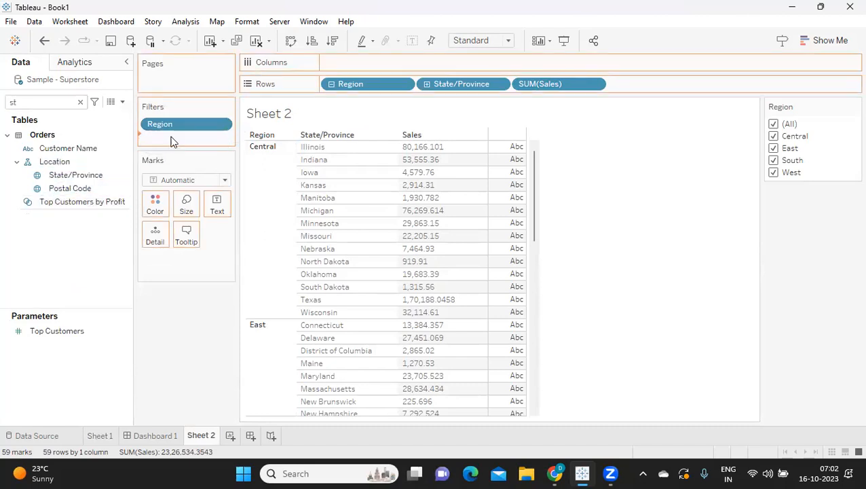
Step: Filter State/Province to the top 10 by Sum of Sales
{"action": "left_click", "coordinate": [433, 81]}
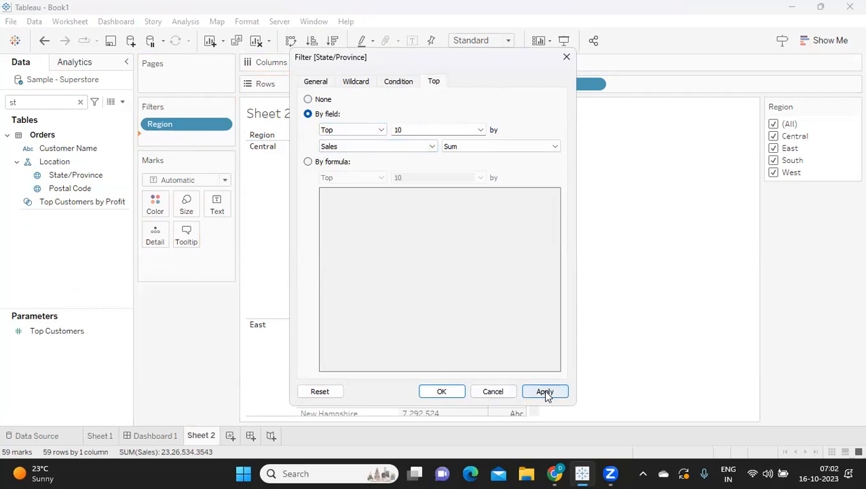
{"action": "left_click", "coordinate": [545, 392]}
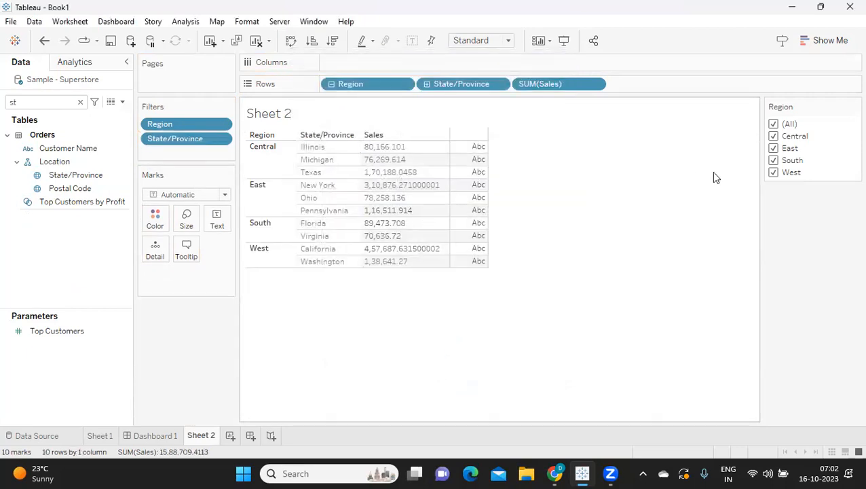
{"action": "mouse_move", "coordinate": [478, 198]}
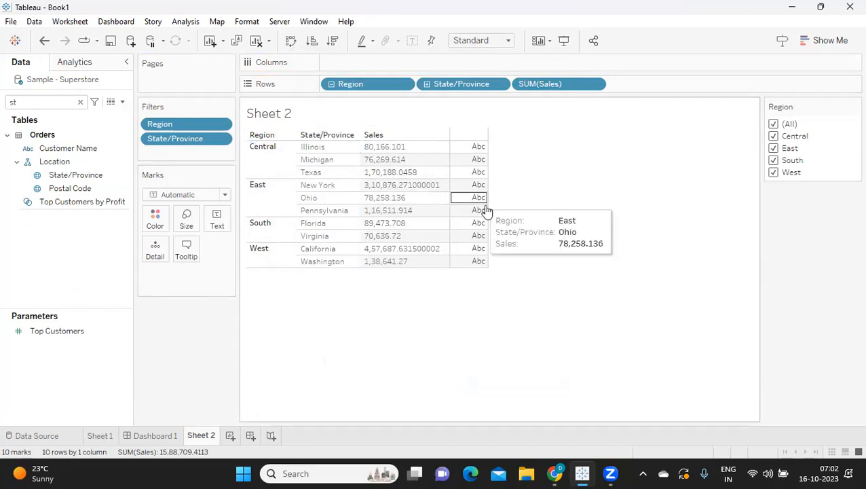
{"action": "mouse_move", "coordinate": [713, 152]}
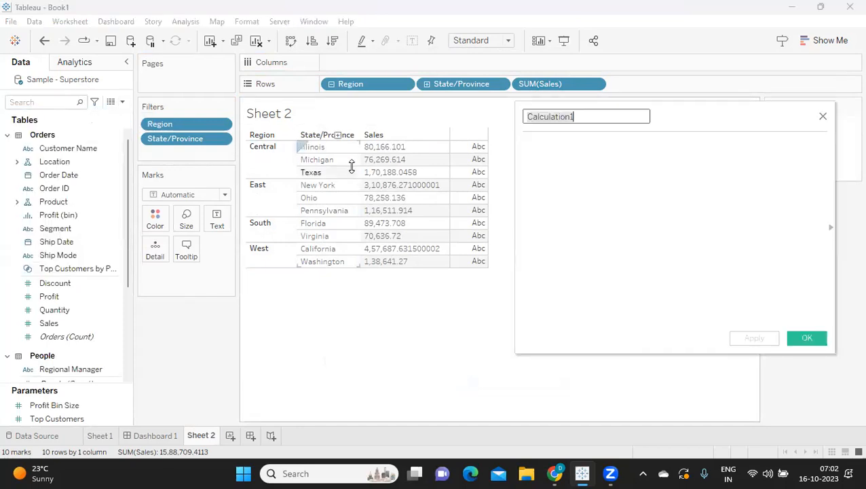
Step: Create the 'Rank Function' calculated field as RANK(SUM([Sales]), 'desc')
{"action": "type", "text": "Rank Fun"}
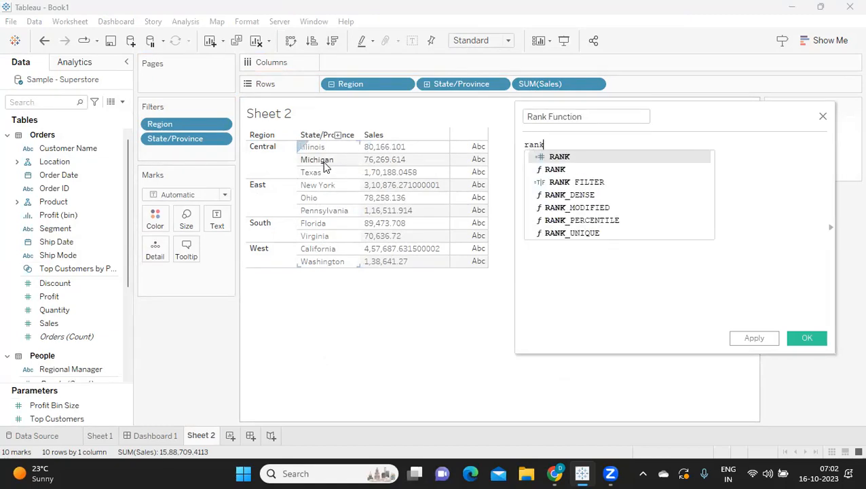
{"action": "left_click", "coordinate": [561, 156]}
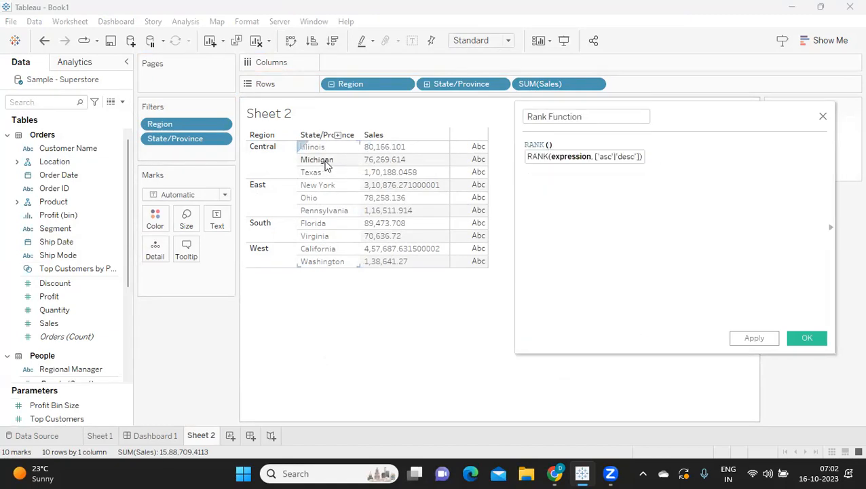
{"action": "left_click", "coordinate": [548, 145]}
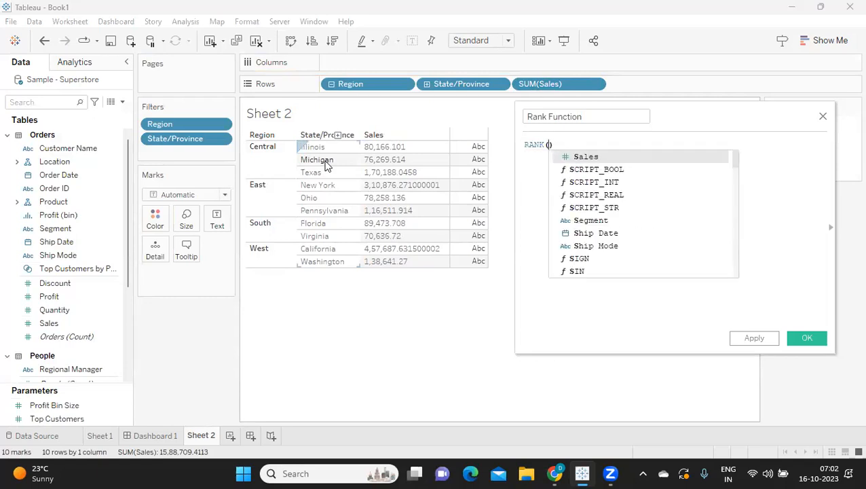
{"action": "type", "text": "SUM(sa"}
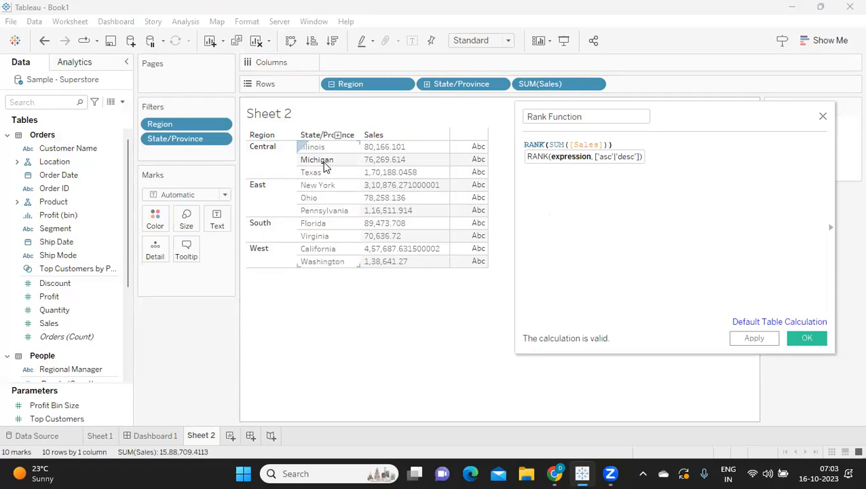
{"action": "type", "text": ", 'desc'"}
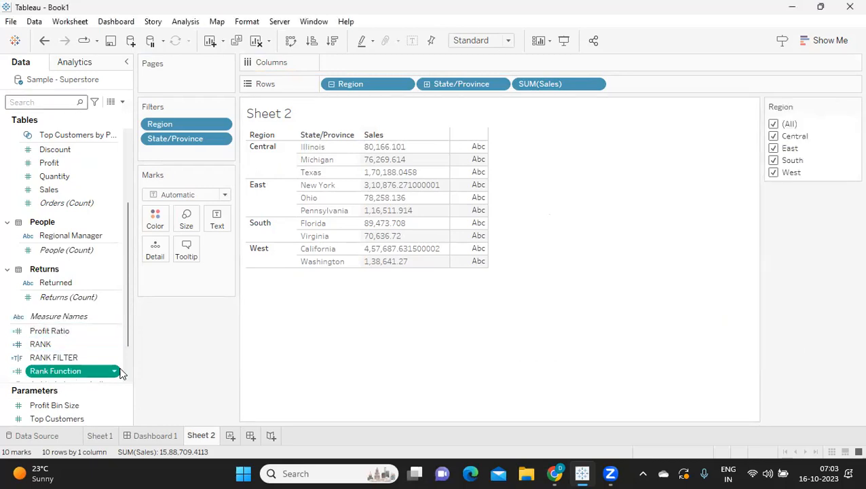
Step: Add Rank Function to the table and clear all regions from the Region filter
{"action": "right_click", "coordinate": [55, 371]}
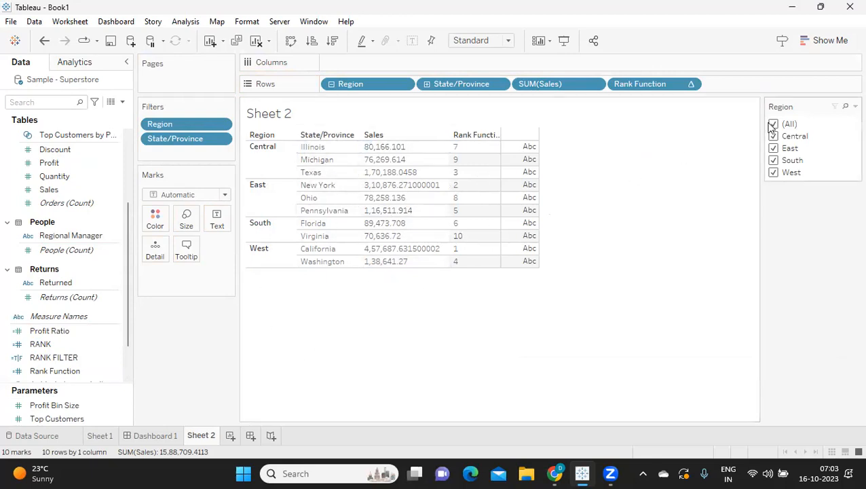
{"action": "left_click", "coordinate": [774, 124]}
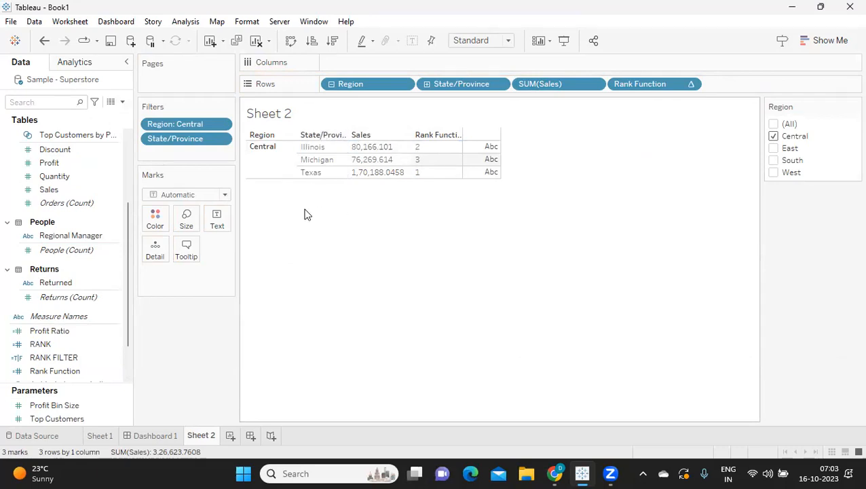
{"action": "mouse_move", "coordinate": [326, 222]}
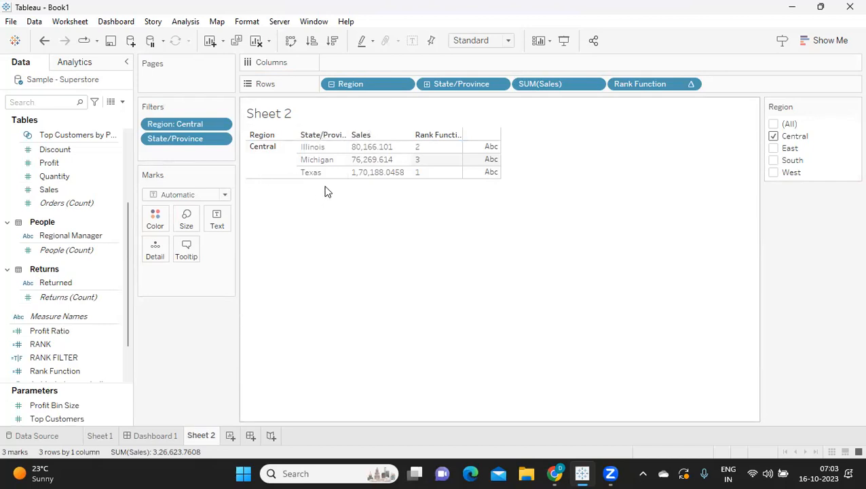
{"action": "mouse_move", "coordinate": [725, 164]}
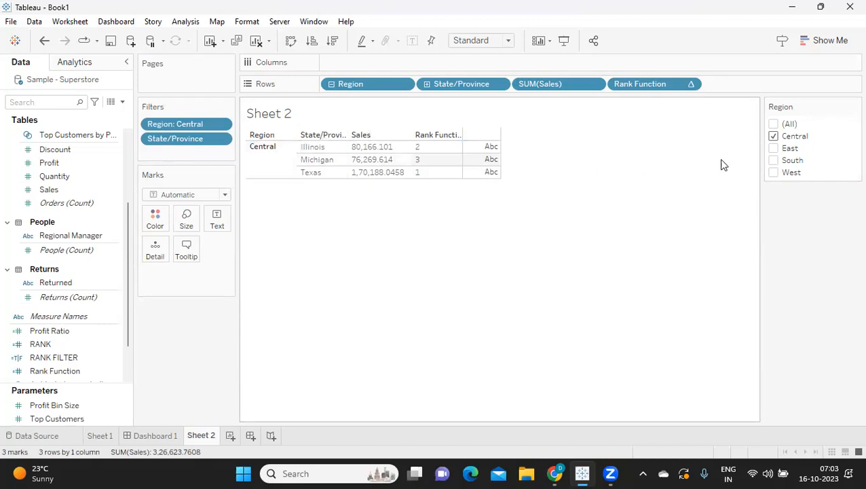
Step: Toggle East and Central in the Region filter and add Region to context
{"action": "left_click", "coordinate": [773, 148]}
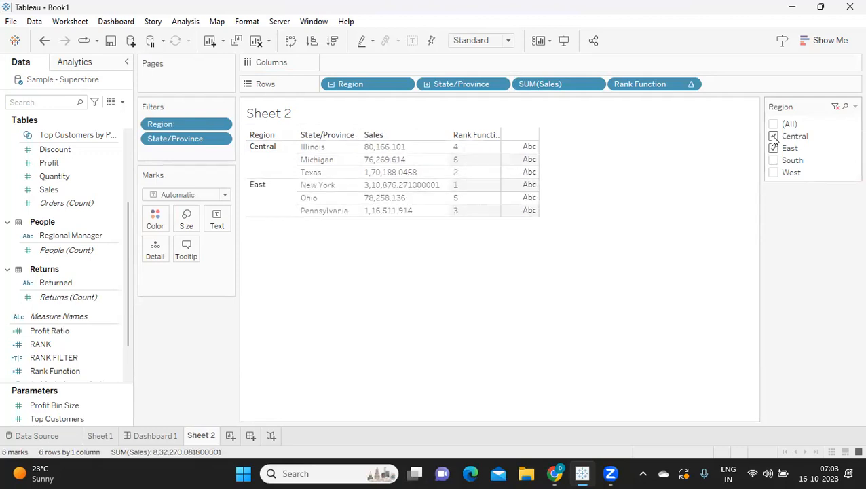
{"action": "left_click", "coordinate": [774, 136]}
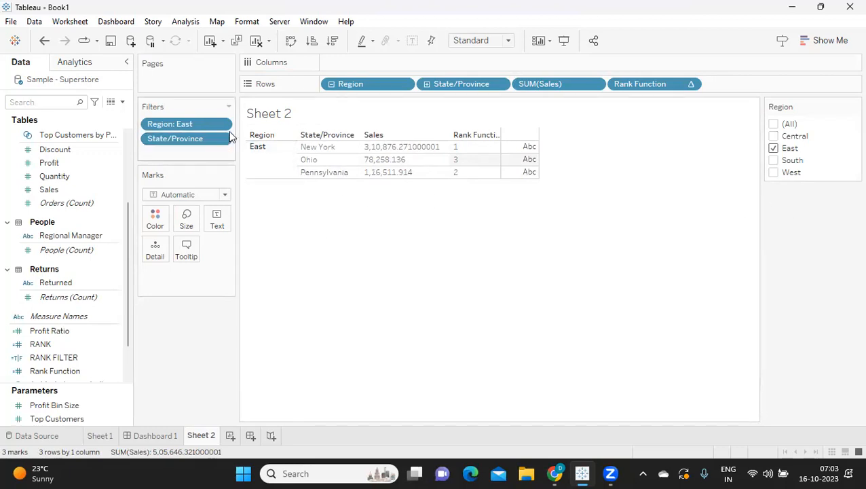
{"action": "left_click", "coordinate": [221, 123]}
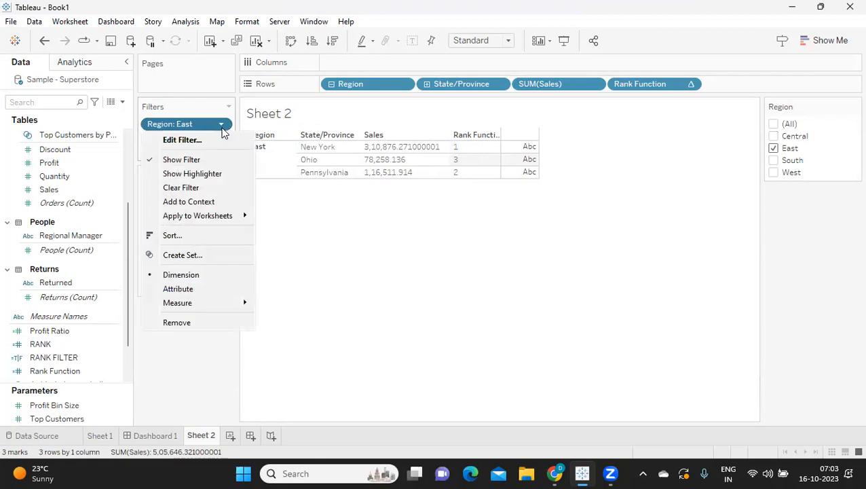
{"action": "mouse_move", "coordinate": [192, 215]}
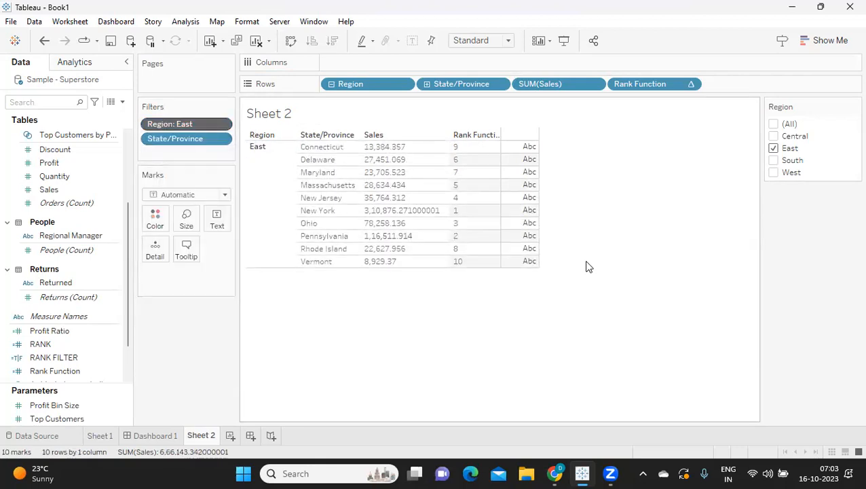
{"action": "left_click", "coordinate": [773, 136]}
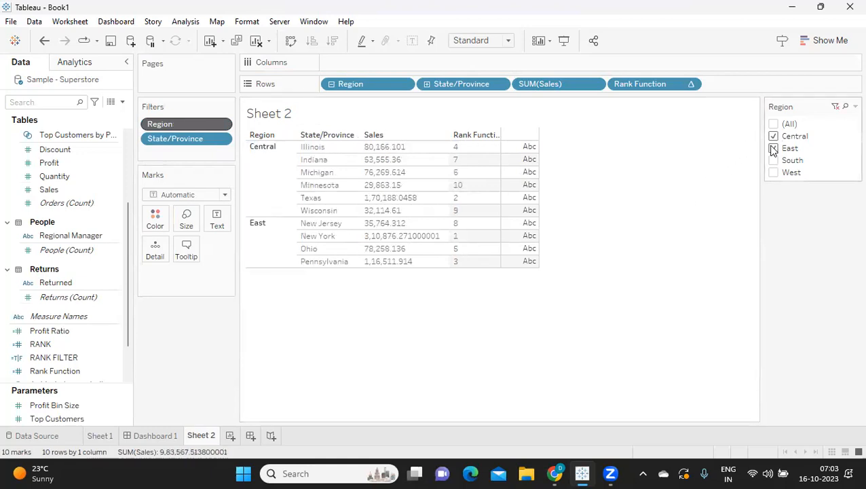
Step: Toggle Central, East, South and West to check per-region ranks, ending with all regions checked
{"action": "left_click", "coordinate": [773, 148]}
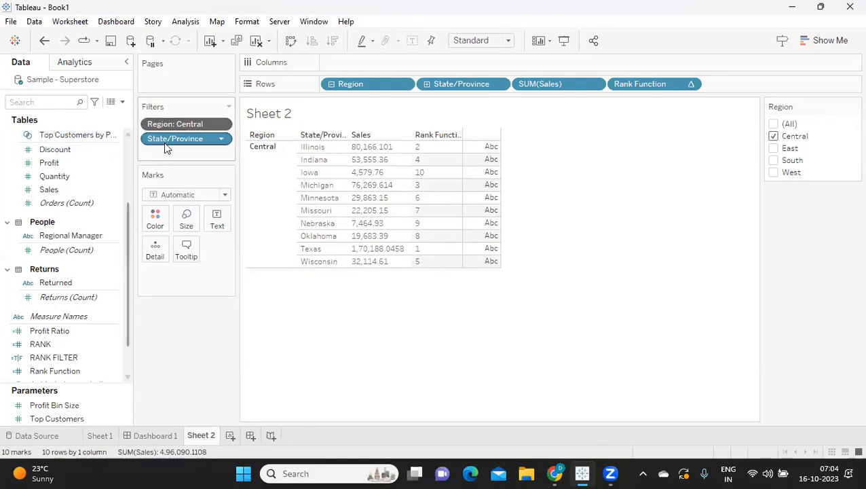
{"action": "mouse_move", "coordinate": [175, 141]}
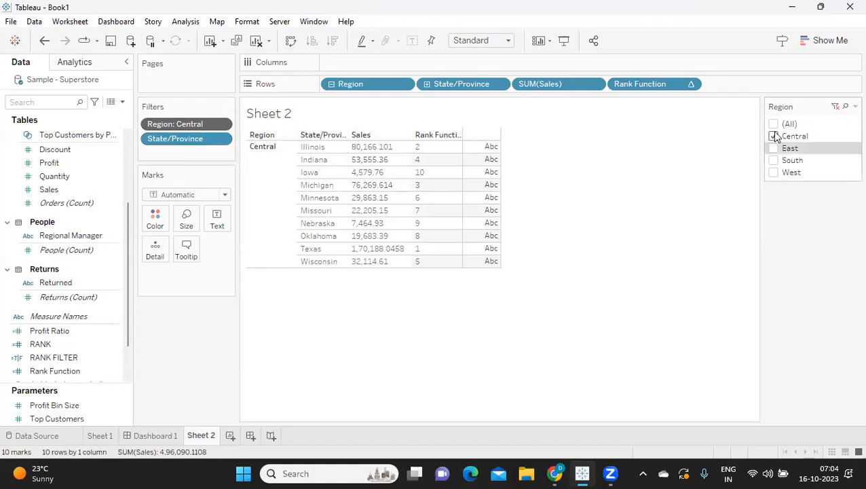
{"action": "left_click", "coordinate": [773, 148]}
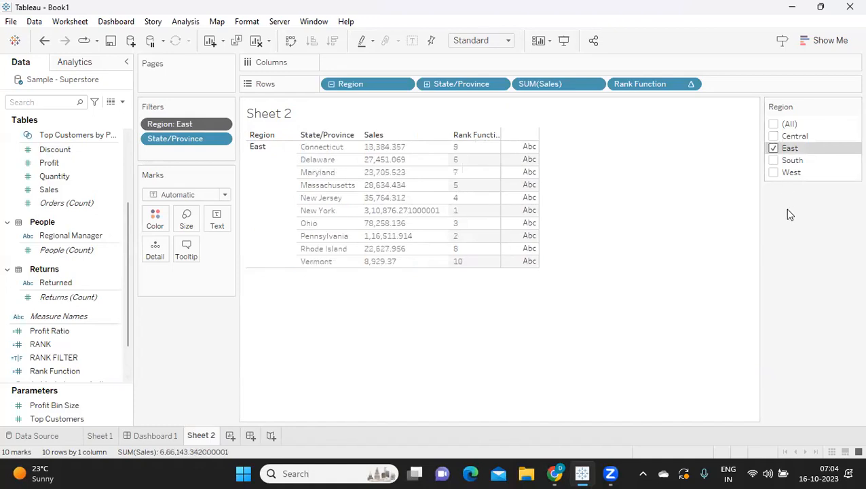
{"action": "left_click", "coordinate": [773, 159]}
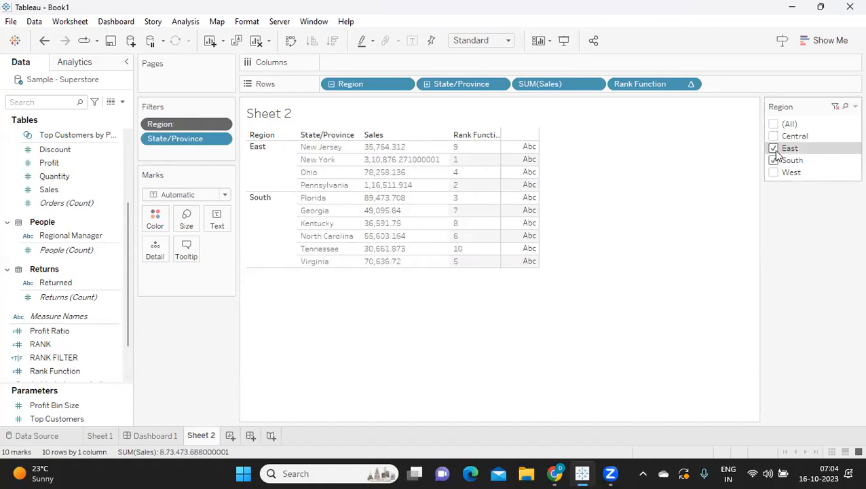
{"action": "left_click", "coordinate": [774, 160]}
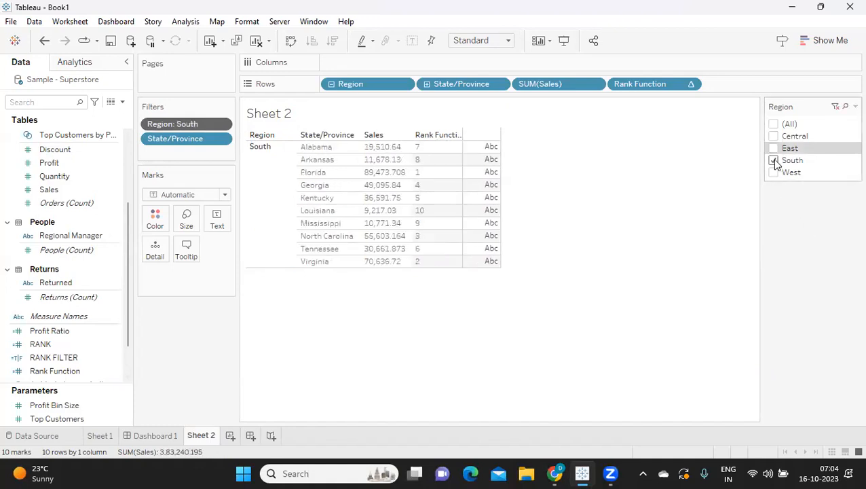
{"action": "left_click", "coordinate": [774, 148]}
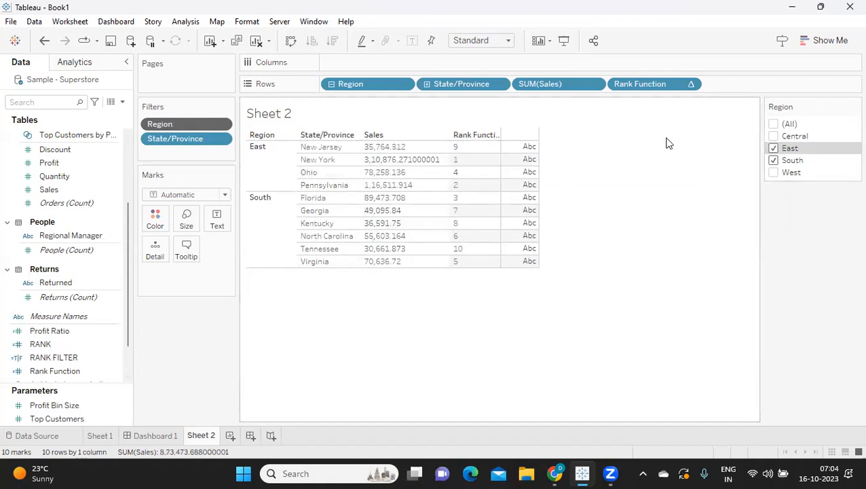
{"action": "left_click", "coordinate": [773, 172]}
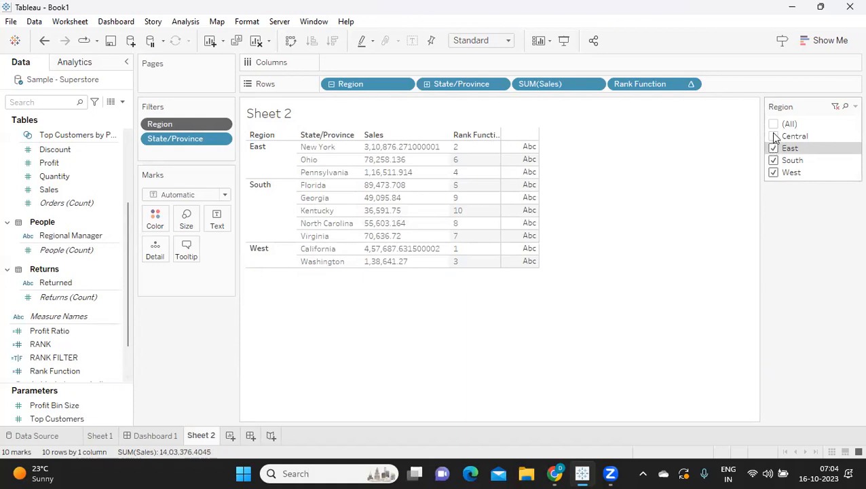
{"action": "left_click", "coordinate": [774, 136]}
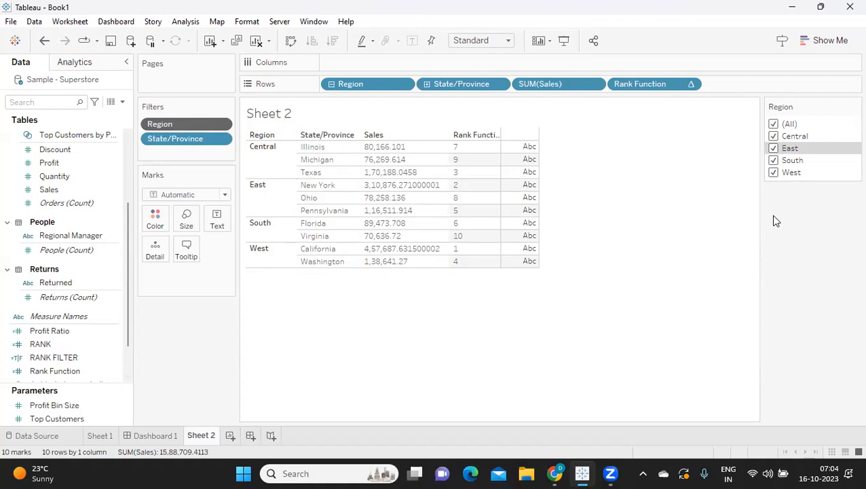
{"action": "mouse_move", "coordinate": [772, 220]}
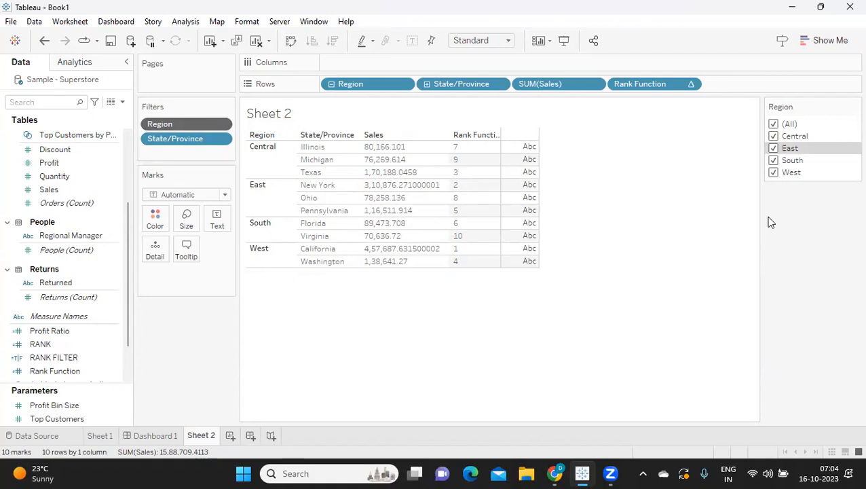
{"action": "mouse_move", "coordinate": [713, 244]}
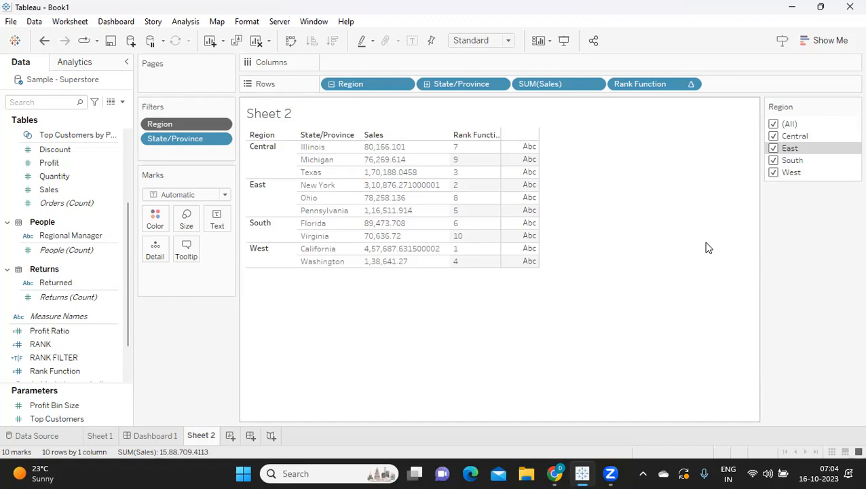
{"action": "mouse_move", "coordinate": [576, 227]}
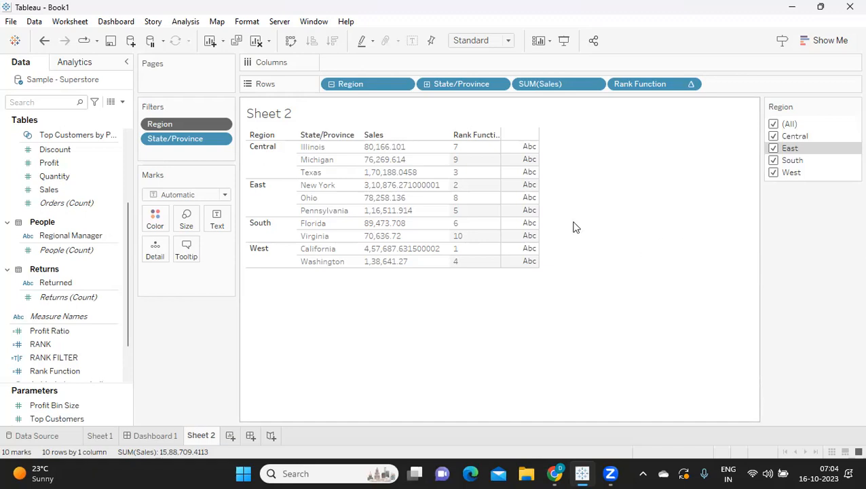
{"action": "mouse_move", "coordinate": [619, 226]}
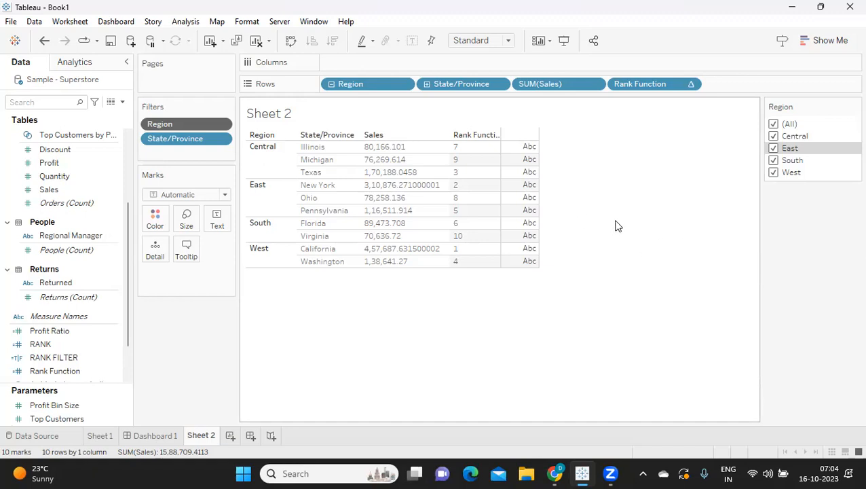
{"action": "mouse_move", "coordinate": [713, 109]}
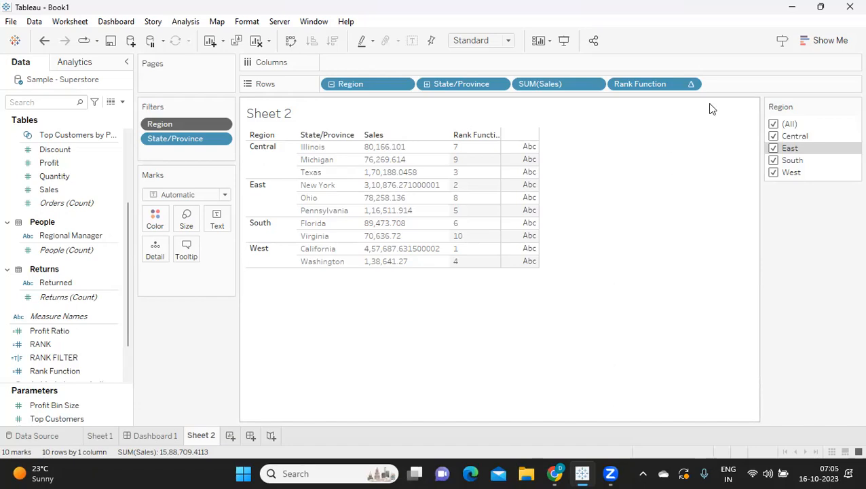